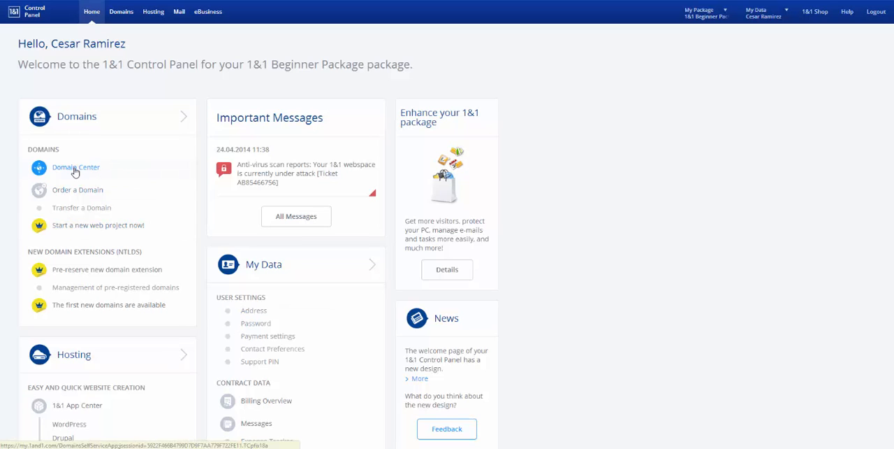
# - Open Domain Center and select adamdavidramirez.com in the domain overview list
pyautogui.click(75, 168)
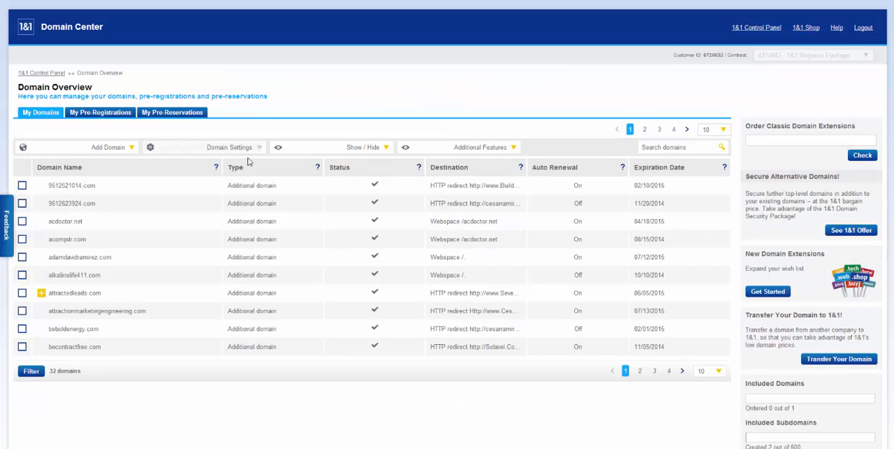
pyautogui.moveTo(99, 274)
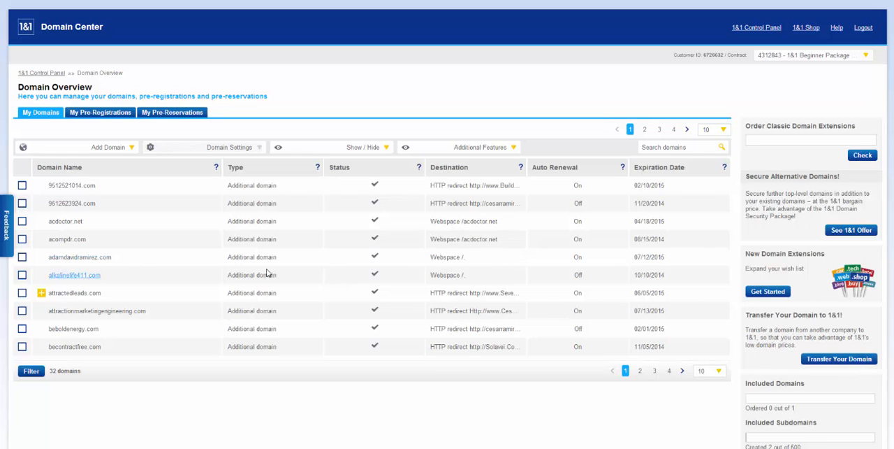
pyautogui.moveTo(412, 260)
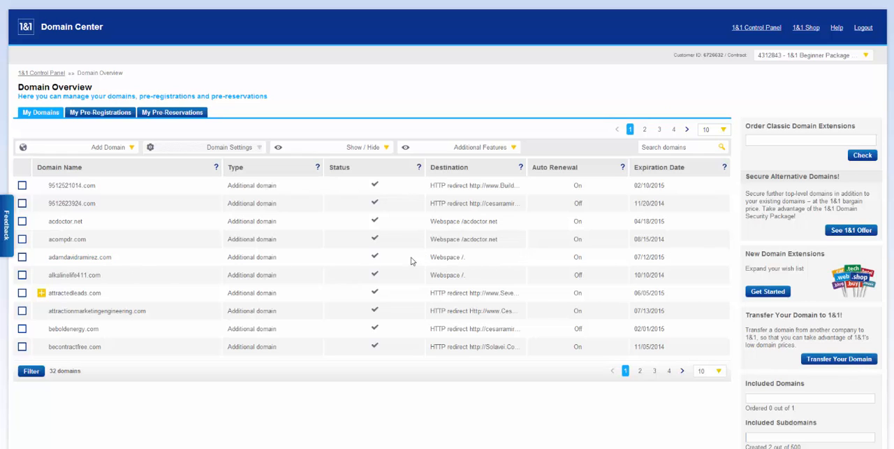
pyautogui.click(21, 256)
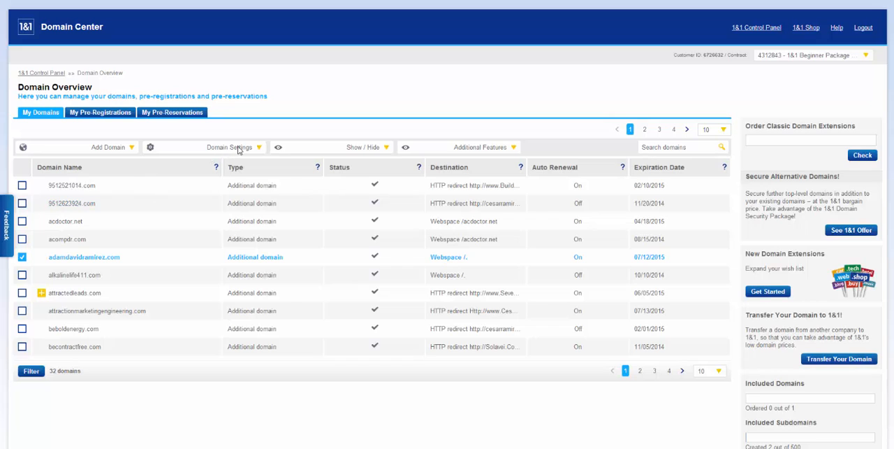
# - Reach the Domain Settings destination page showing adamdavidramirez.com's target directory
pyautogui.click(231, 147)
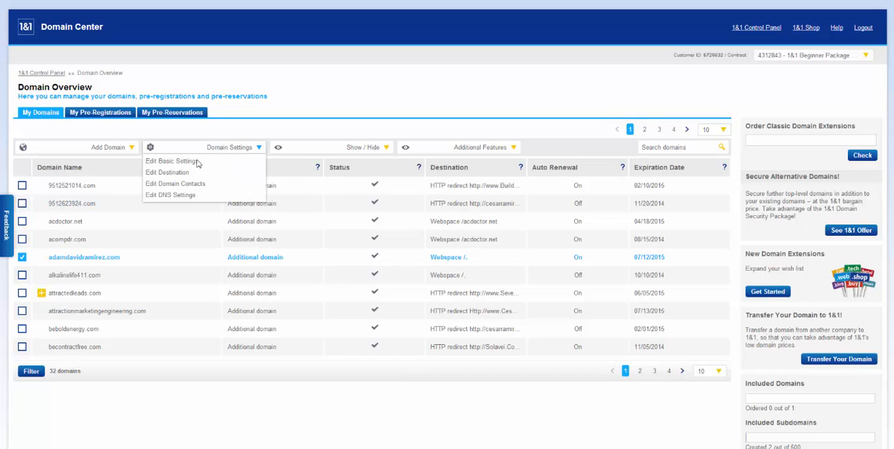
pyautogui.moveTo(170, 165)
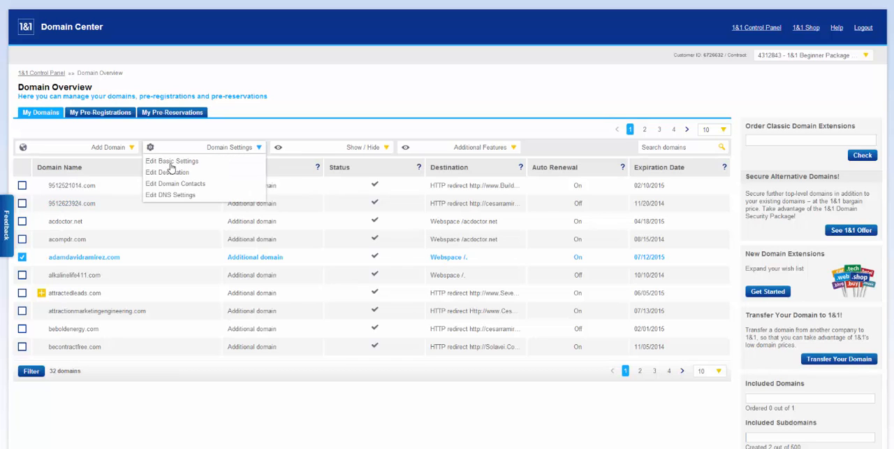
pyautogui.click(170, 161)
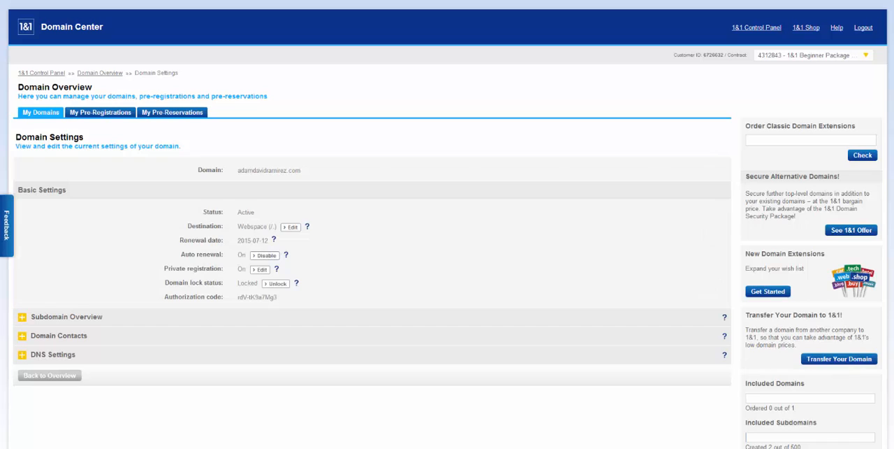
pyautogui.moveTo(228, 242)
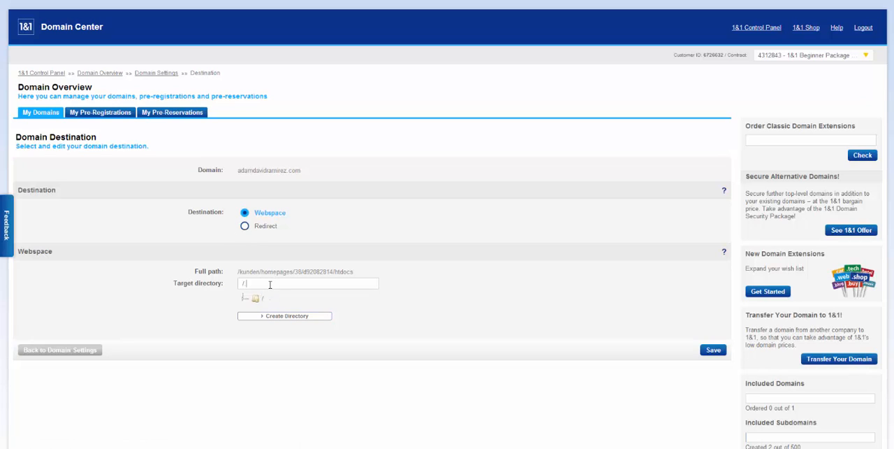
pyautogui.moveTo(275, 316)
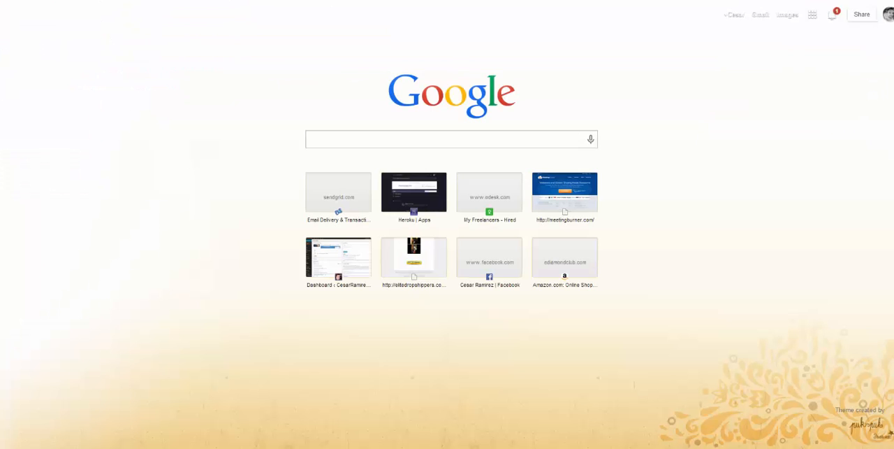
# - Search Windows for filezilla and launch FileZilla with its Site Manager
pyautogui.write('filezilla')
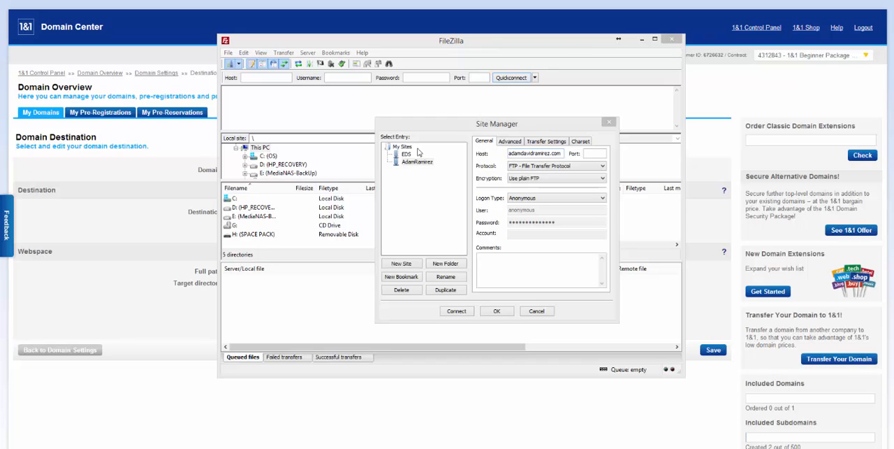
# - Reopen Site Manager, review the AdamRamirez site's details and its logon type options
pyautogui.click(496, 311)
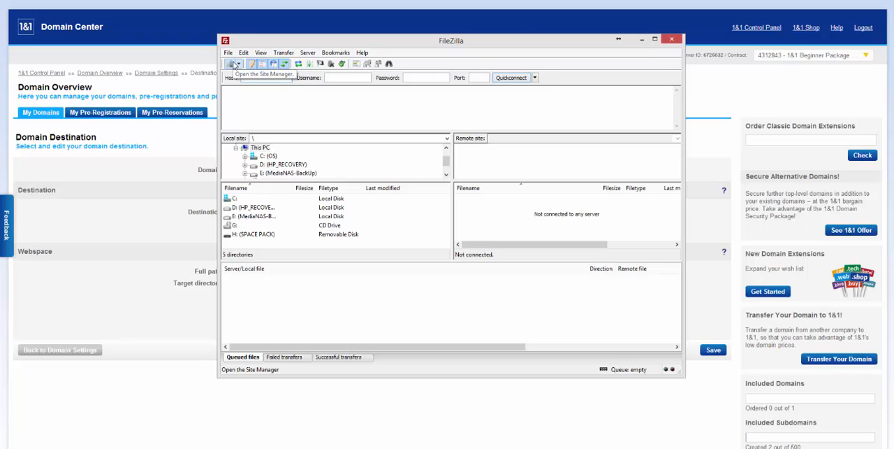
pyautogui.click(232, 63)
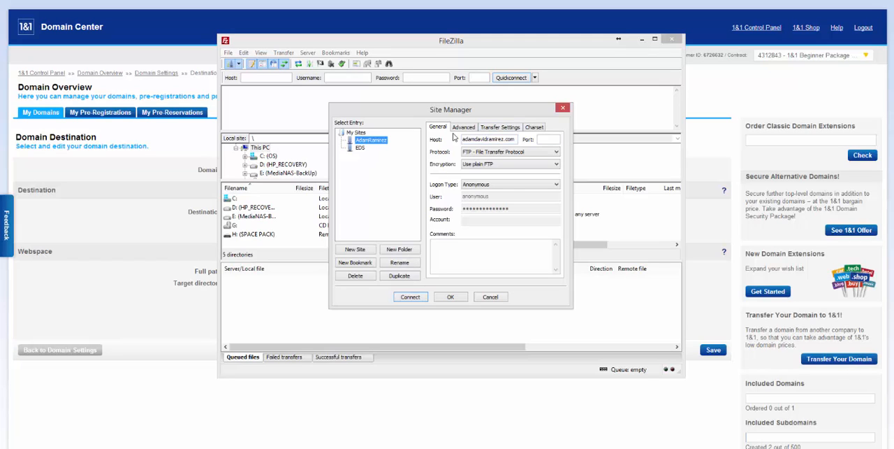
pyautogui.doubleClick(487, 140)
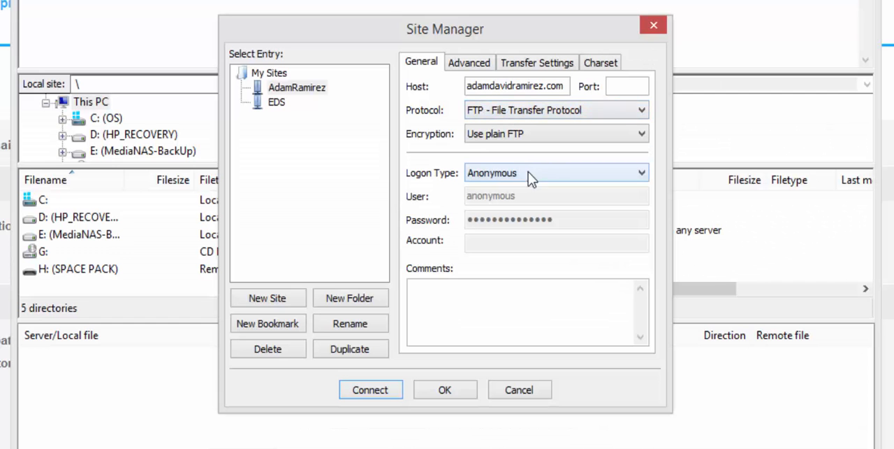
pyautogui.click(556, 173)
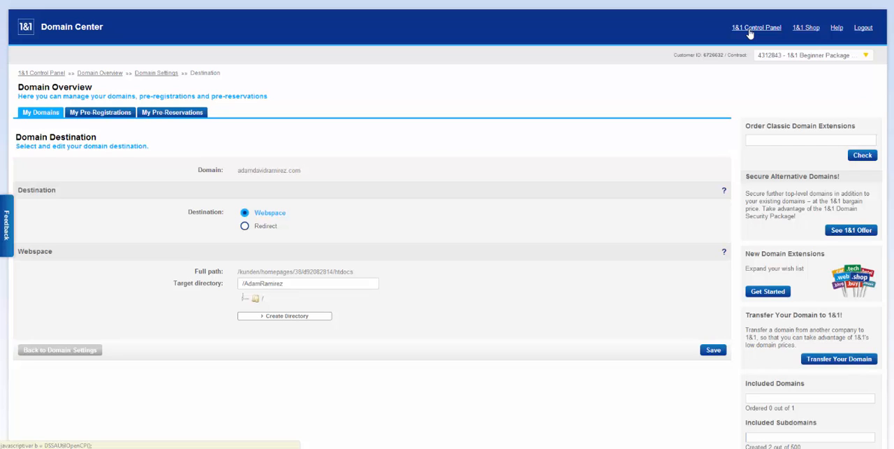
# - Copy the main FTP account username from the Control Panel's FTP Account page
pyautogui.click(752, 28)
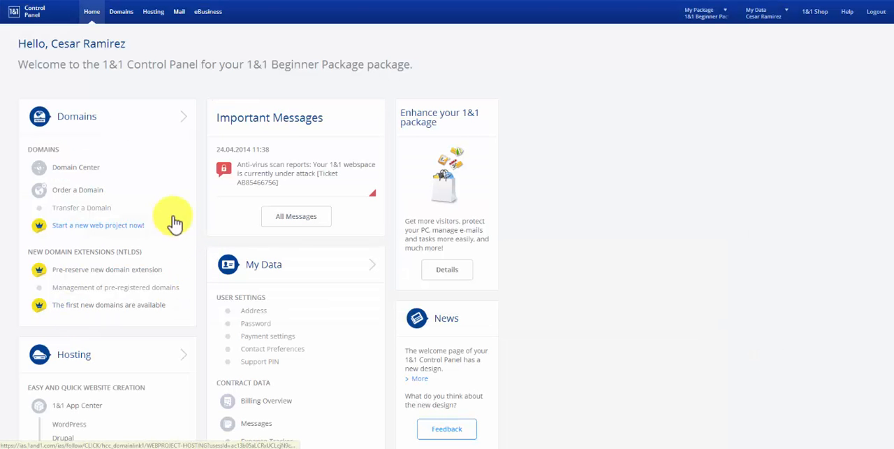
pyautogui.scroll(-3)
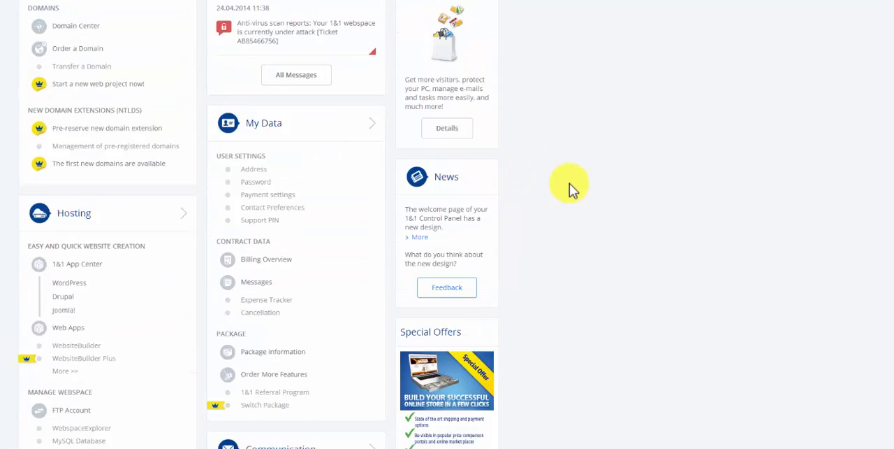
pyautogui.scroll(-3)
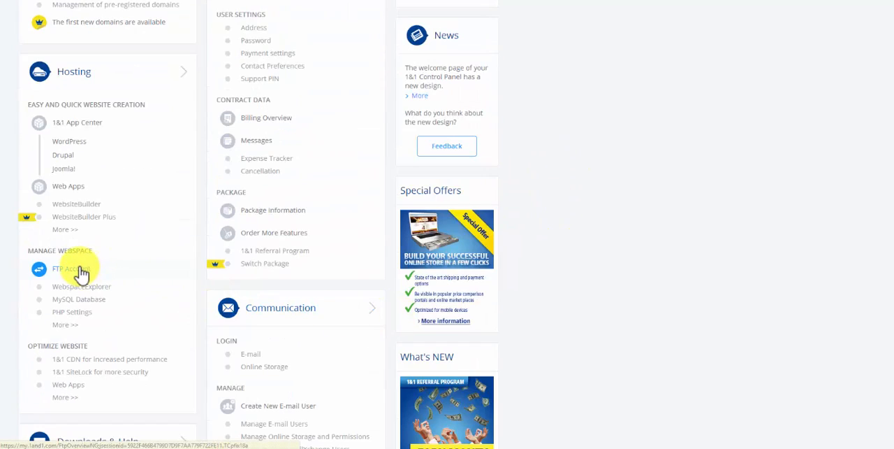
pyautogui.click(58, 270)
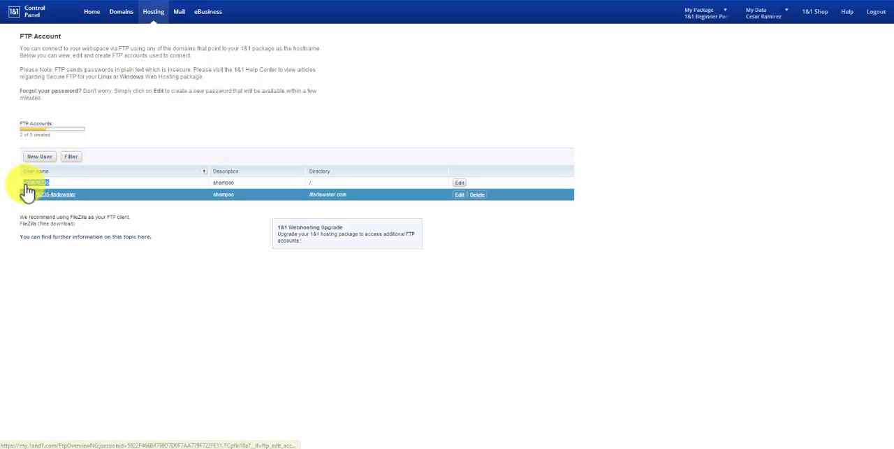
pyautogui.rightClick(31, 188)
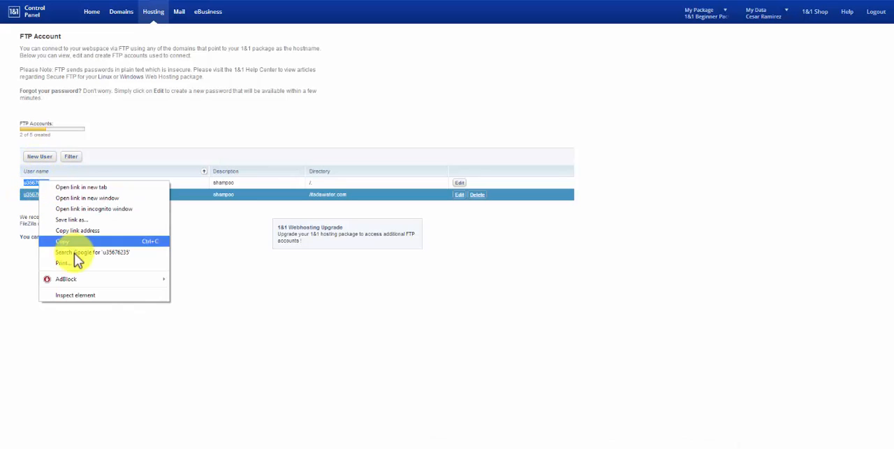
pyautogui.click(63, 237)
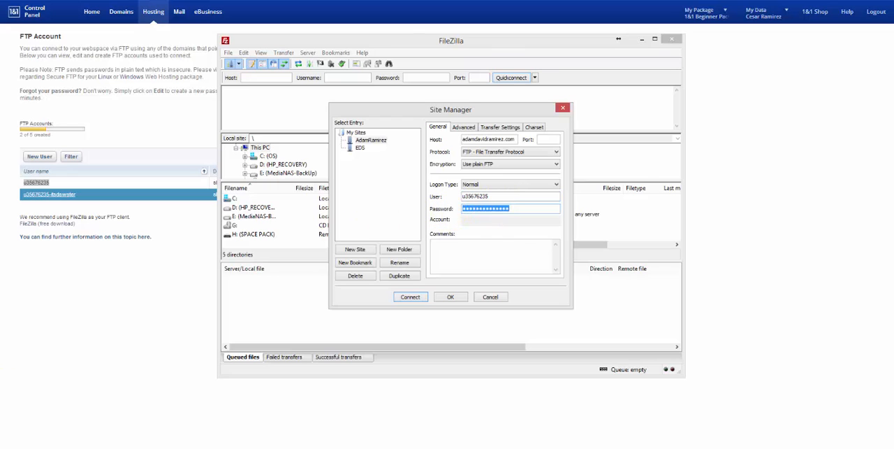
# - Connect to the saved AdamRamirez FTP site in a new FileZilla tab
pyautogui.click(411, 296)
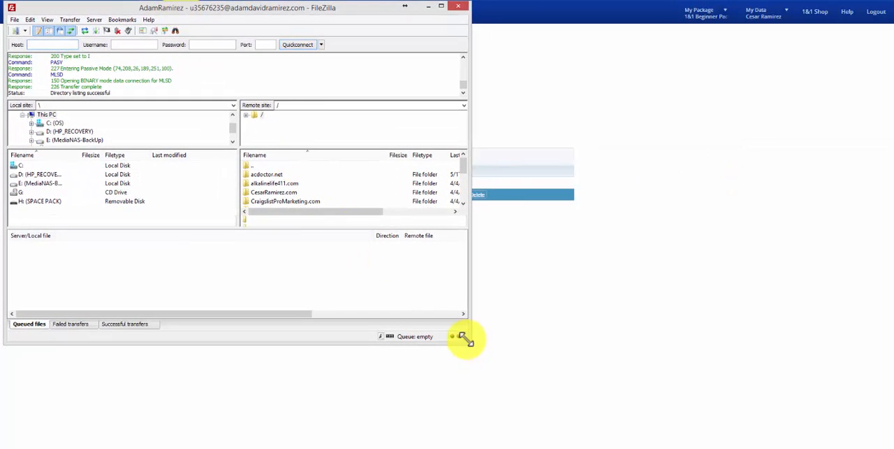
pyautogui.click(432, 5)
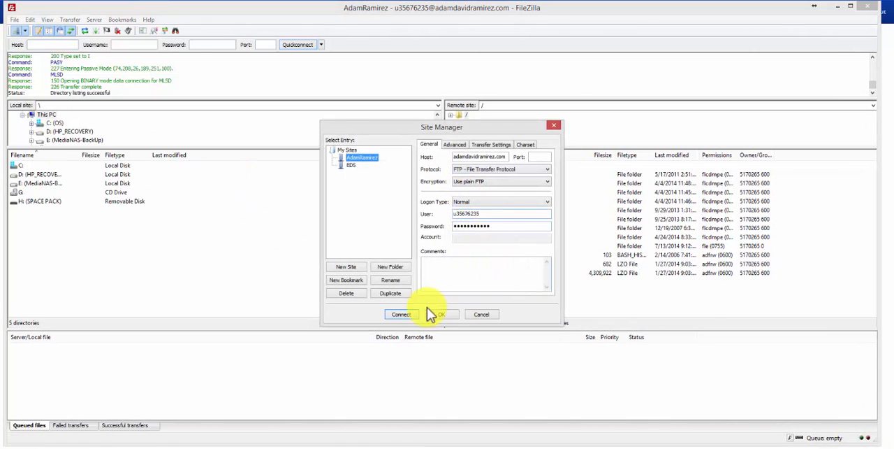
pyautogui.click(399, 313)
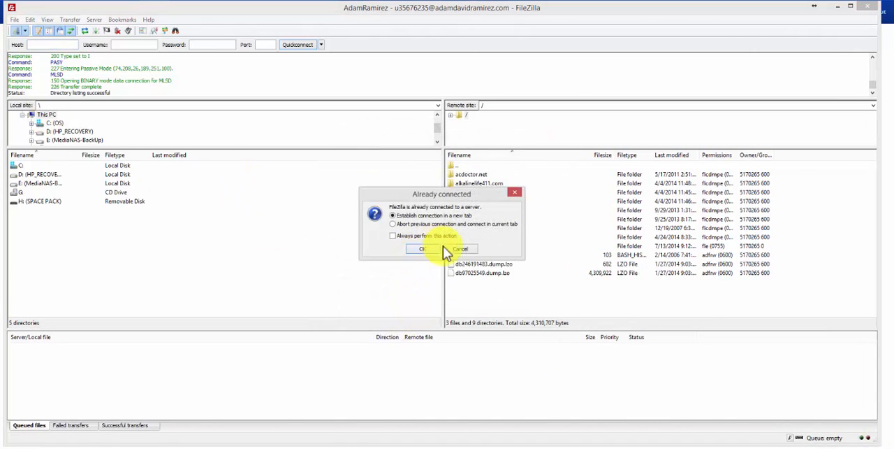
pyautogui.click(426, 248)
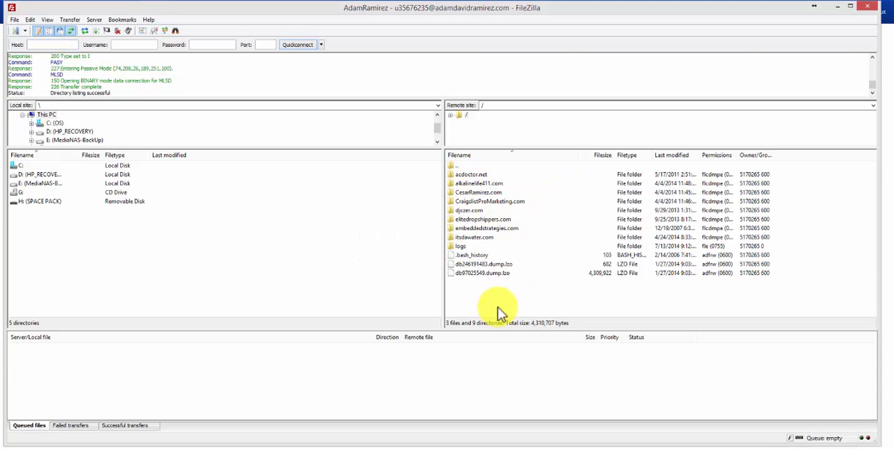
# - Start creating a new directory in the server's remote root folder
pyautogui.rightClick(496, 308)
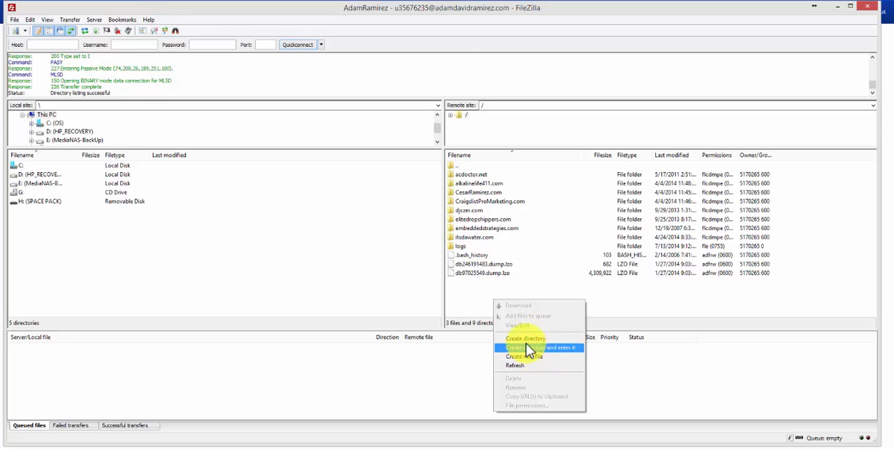
pyautogui.click(525, 346)
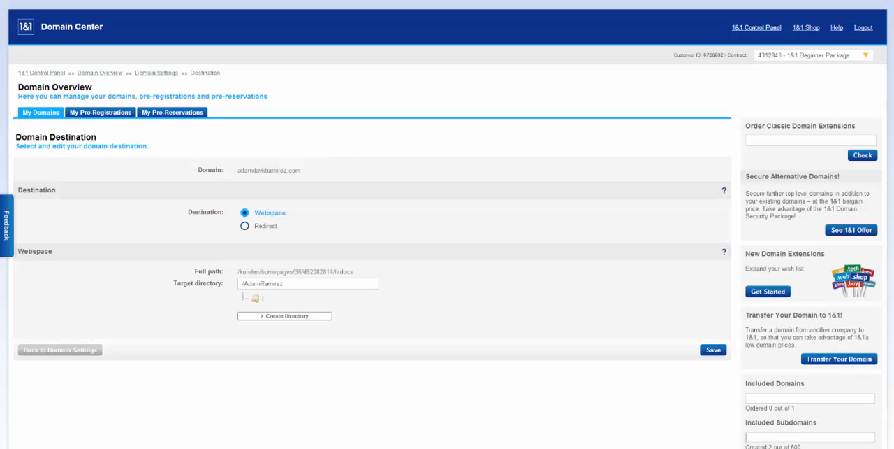
pyautogui.moveTo(235, 185)
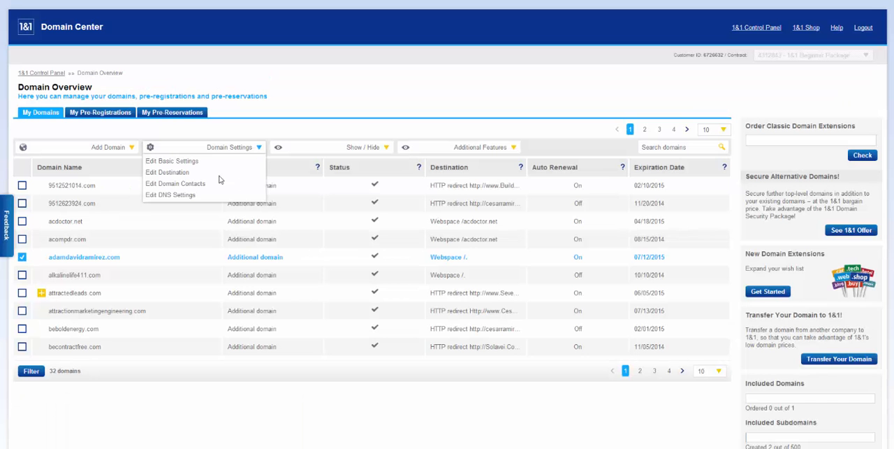
# - Save AdamRamirez.com as the domain's webspace destination and confirm the change
pyautogui.click(171, 160)
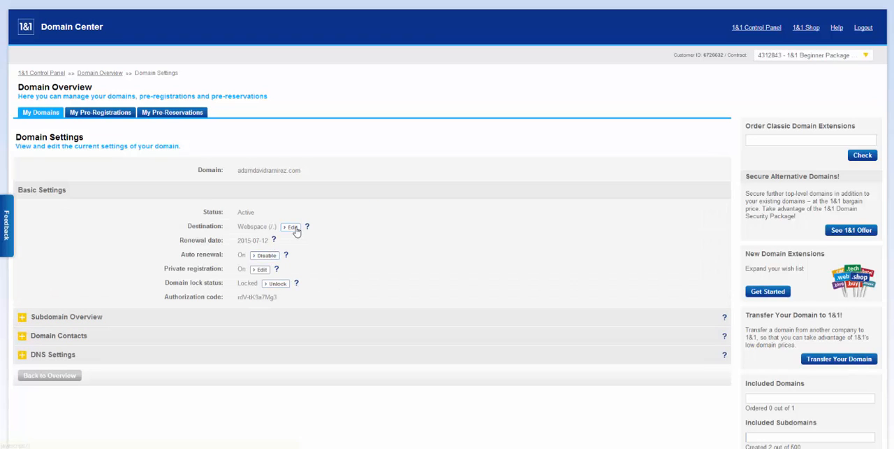
pyautogui.click(290, 227)
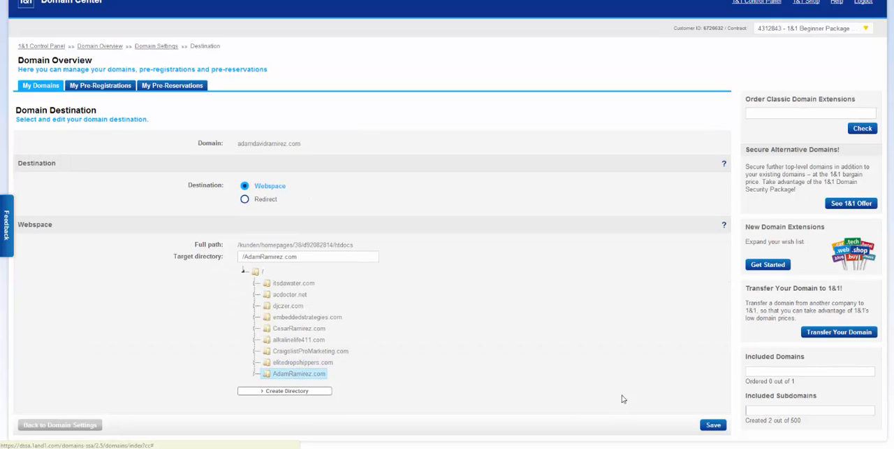
pyautogui.click(713, 425)
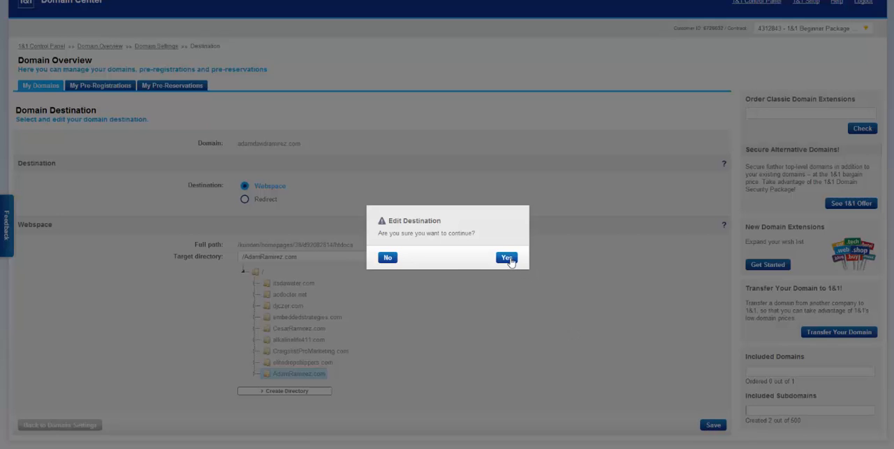
pyautogui.click(506, 257)
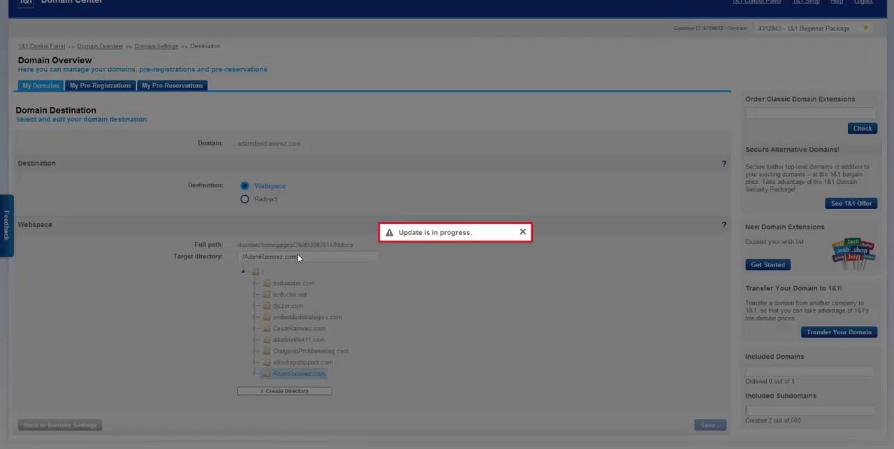
pyautogui.moveTo(314, 271)
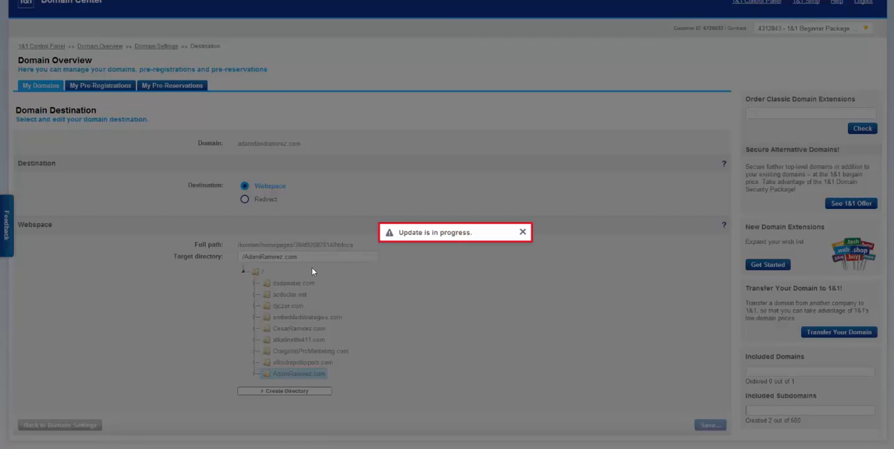
pyautogui.moveTo(467, 235)
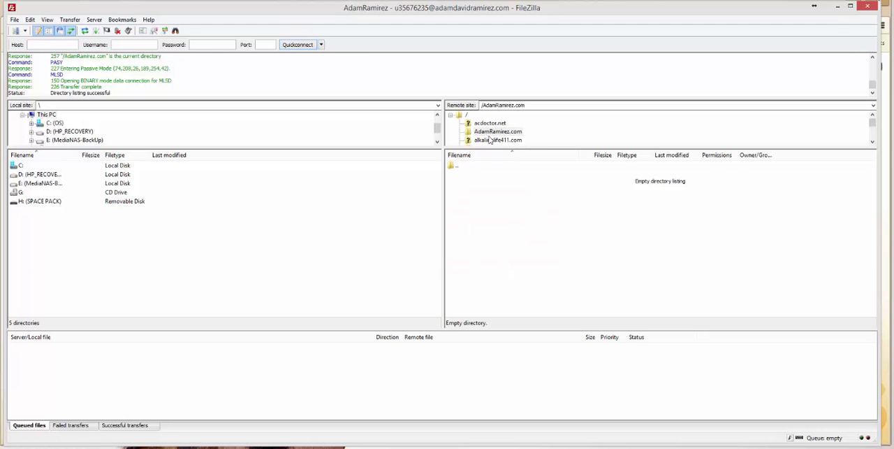
pyautogui.moveTo(563, 218)
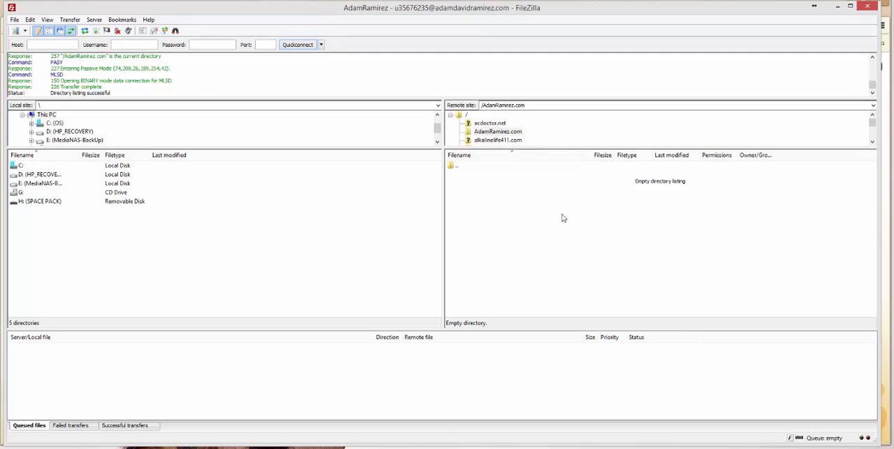
pyautogui.moveTo(565, 213)
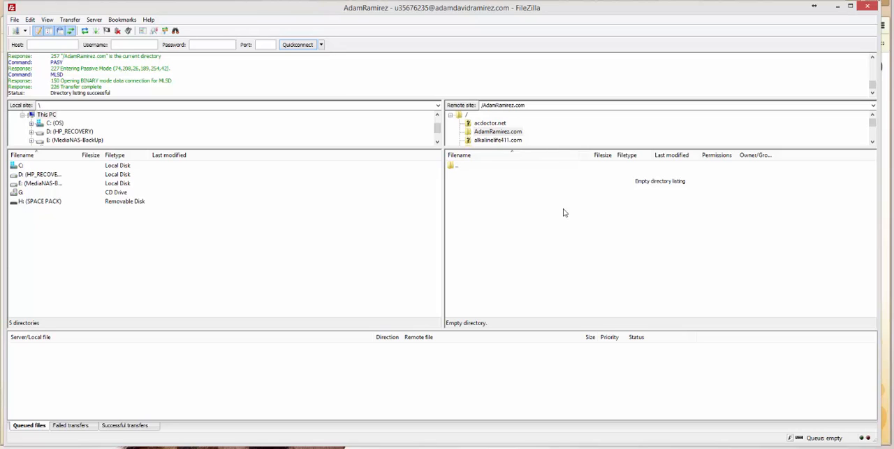
pyautogui.moveTo(481, 195)
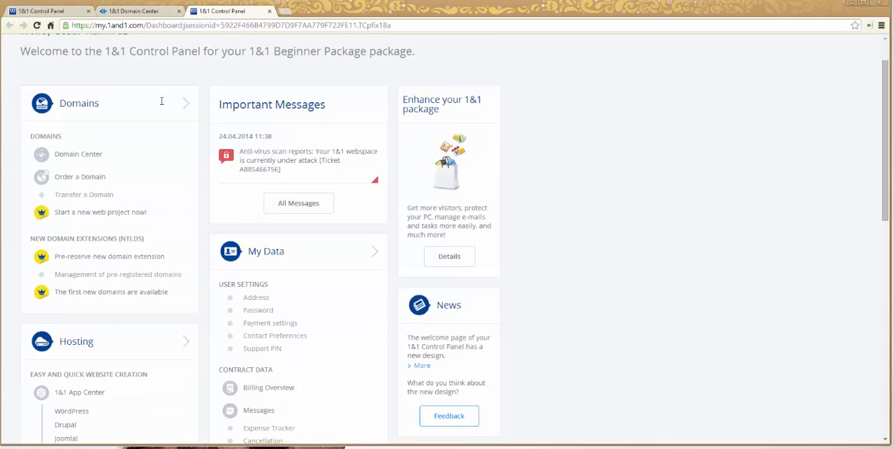
# - Open WordPress in the 1&1 App Center under Hosting and begin its installation
pyautogui.scroll(-3)
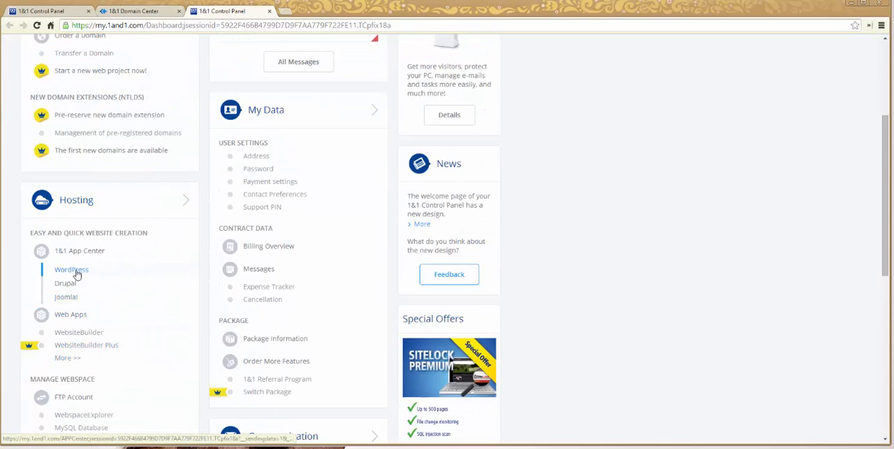
pyautogui.moveTo(125, 236)
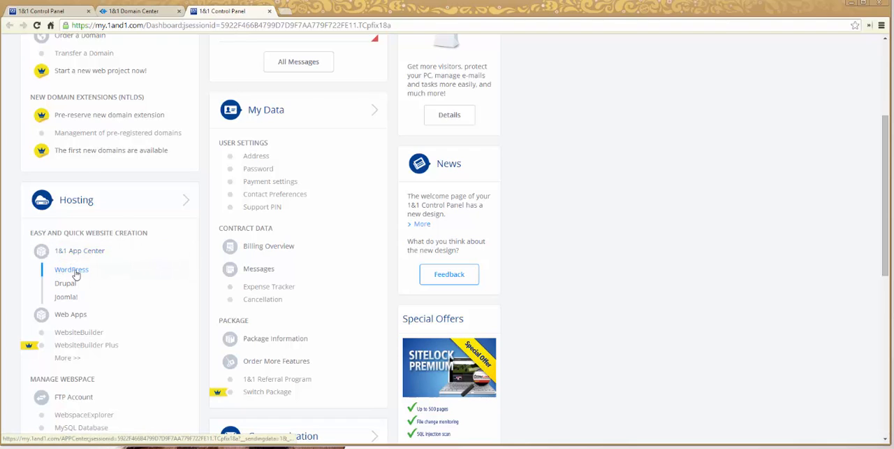
pyautogui.click(66, 270)
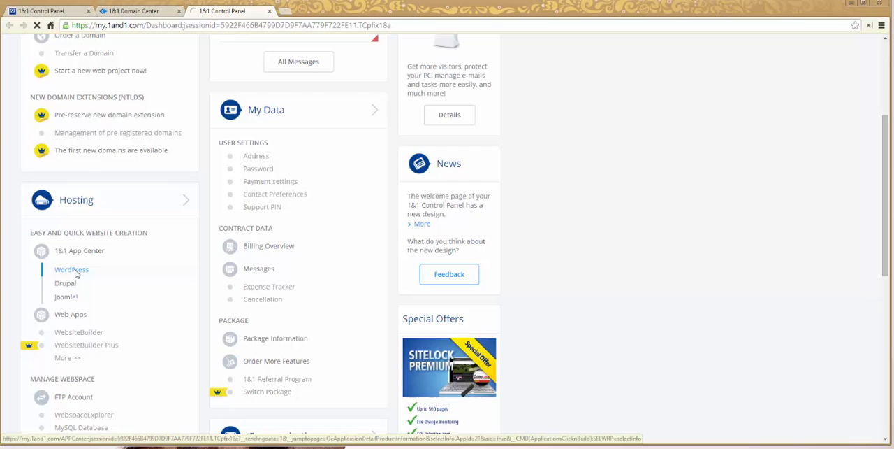
pyautogui.click(67, 269)
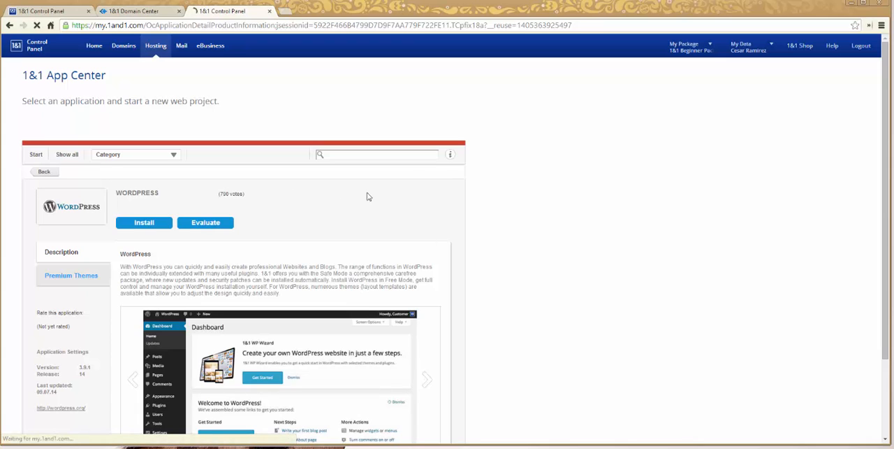
pyautogui.click(143, 222)
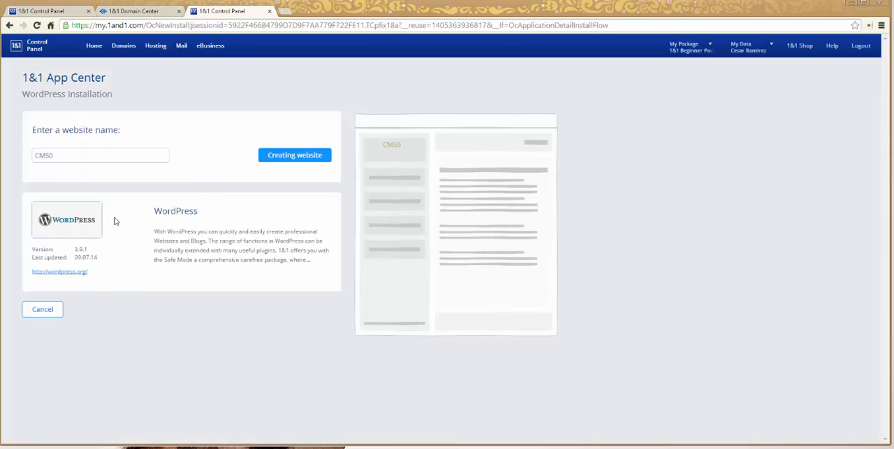
pyautogui.moveTo(17, 285)
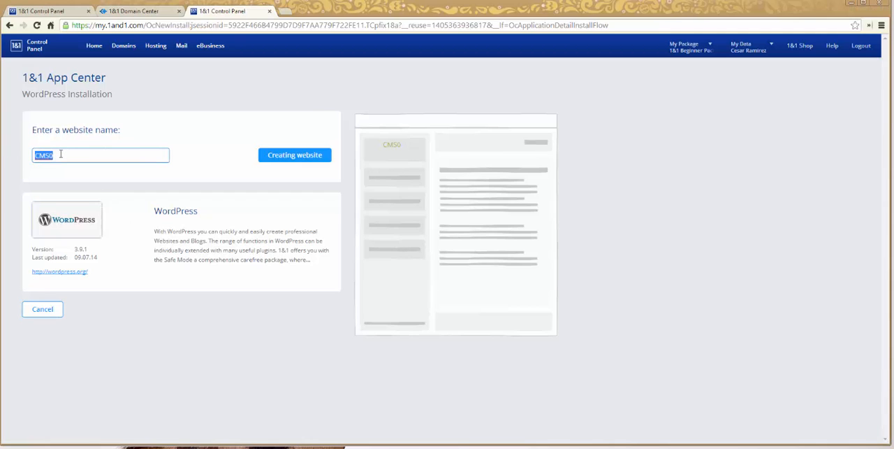
# - Enter the administrator login and password, accept the Terms of Use and install WordPress
pyautogui.click(295, 154)
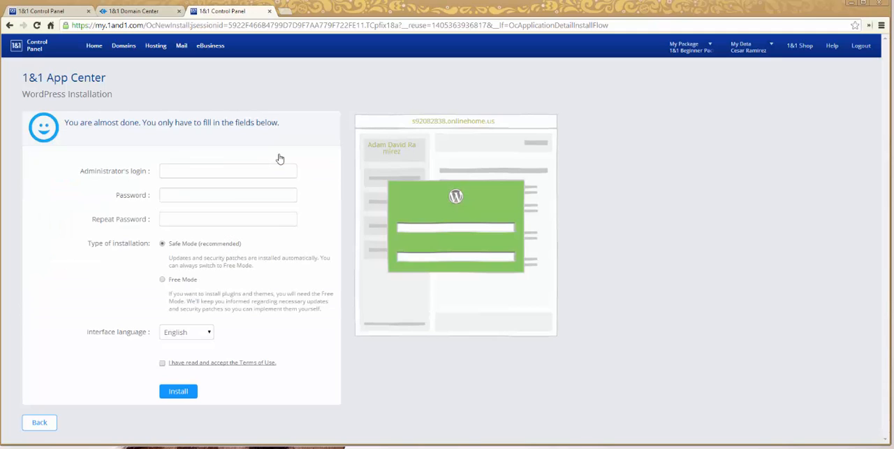
pyautogui.click(228, 170)
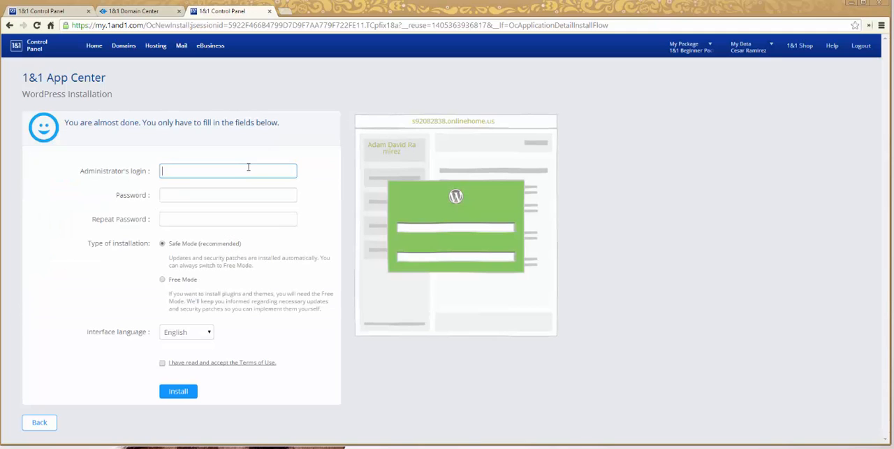
pyautogui.moveTo(202, 162)
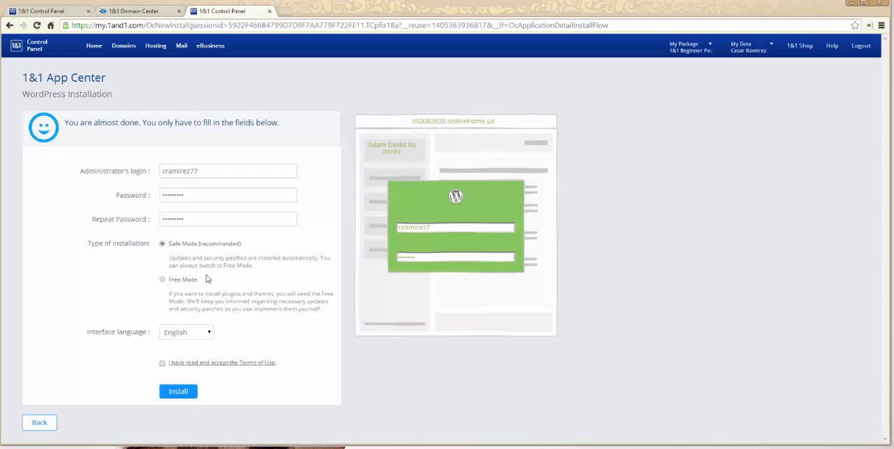
pyautogui.moveTo(212, 274)
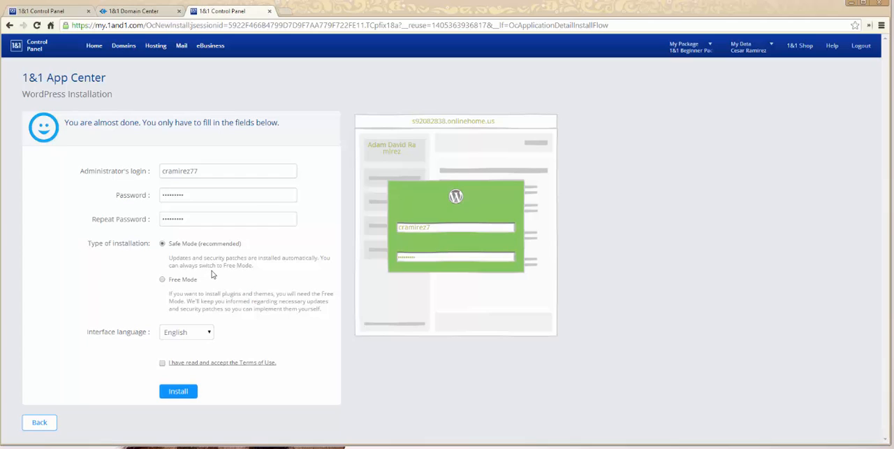
pyautogui.moveTo(184, 349)
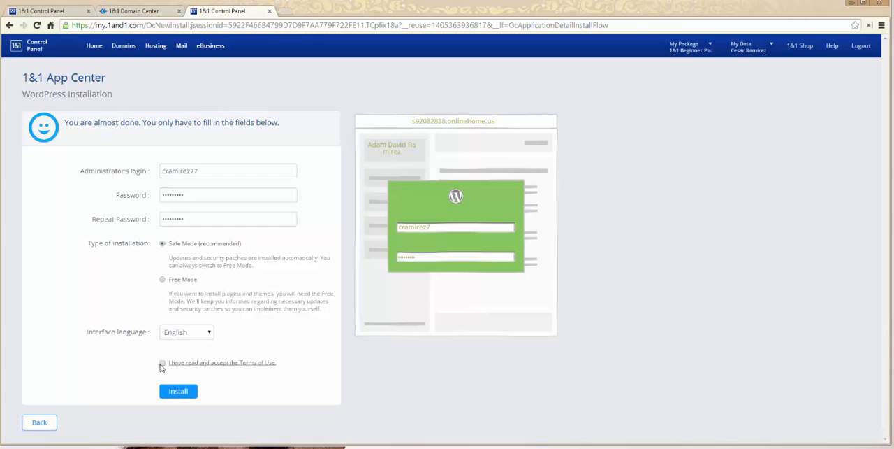
pyautogui.click(162, 363)
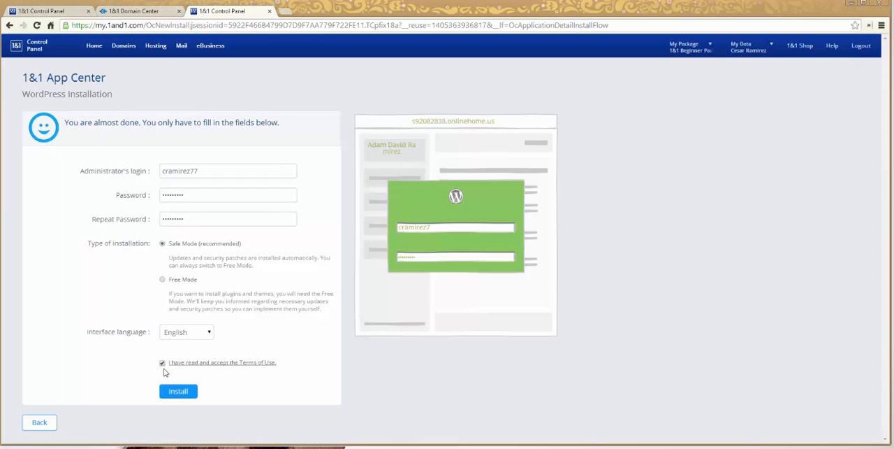
pyautogui.click(179, 391)
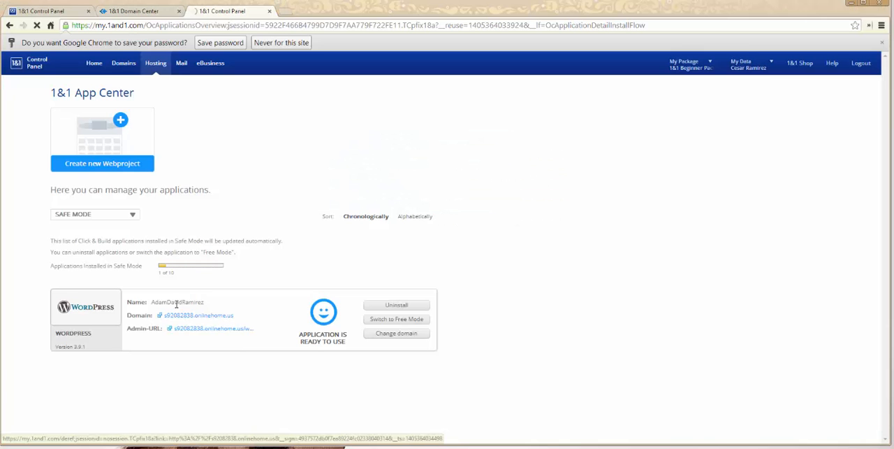
# - Change the WordPress project's domain to adamdavidramirez.com and apply it
pyautogui.click(397, 333)
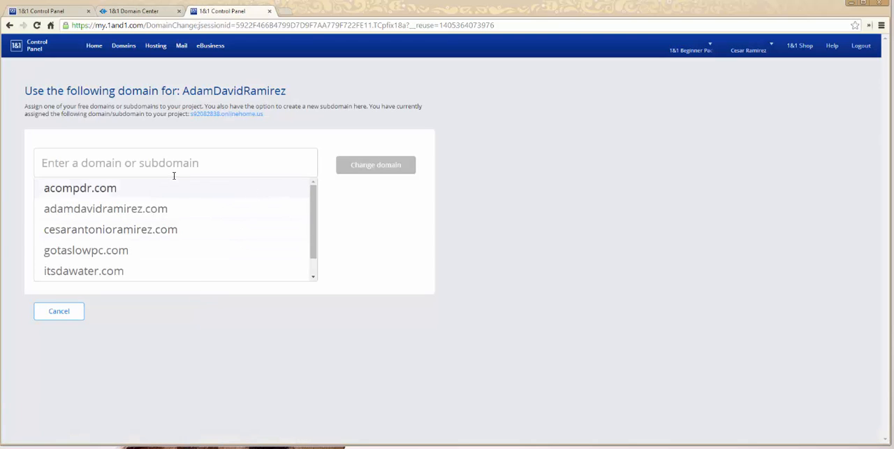
pyautogui.click(106, 208)
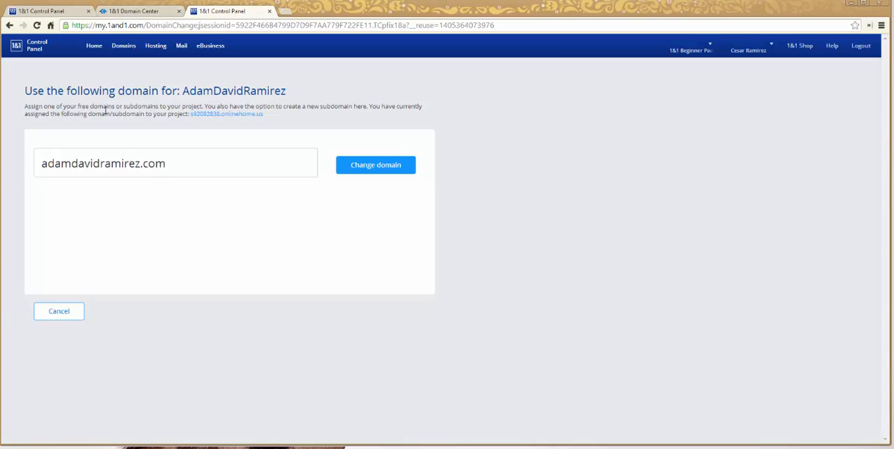
pyautogui.moveTo(161, 101)
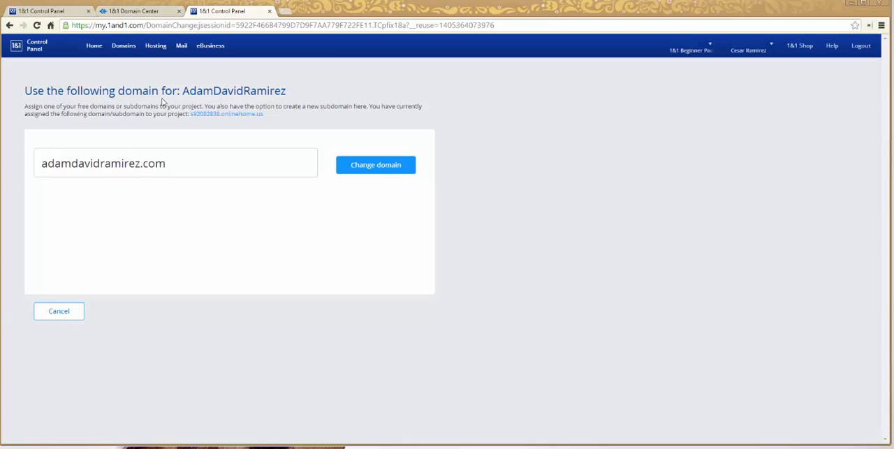
pyautogui.moveTo(369, 168)
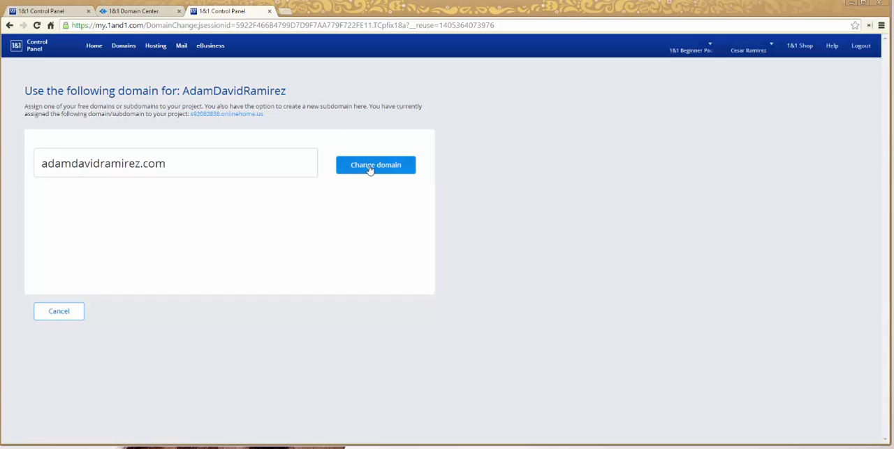
pyautogui.click(375, 164)
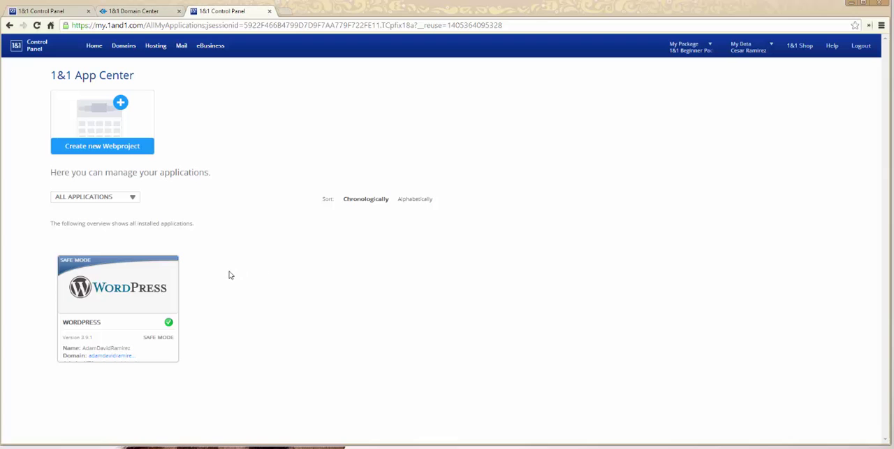
# - Load the live adamdavidramirez.com WordPress site showing the default Hello World post
pyautogui.click(112, 355)
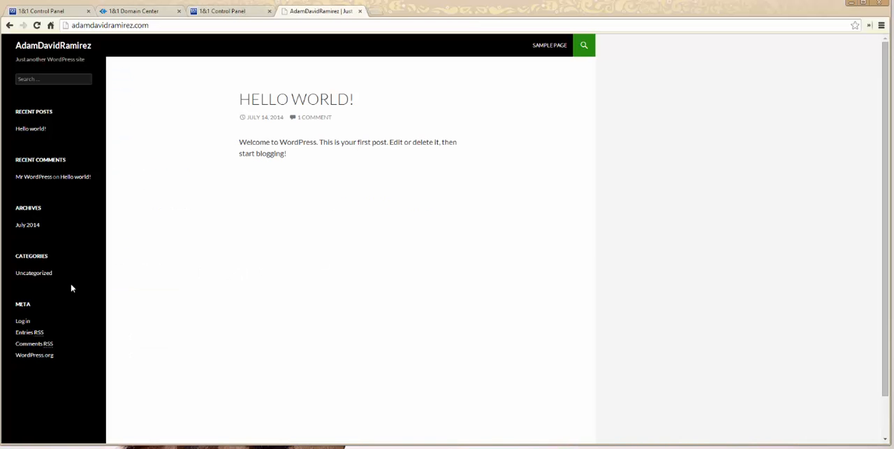
pyautogui.moveTo(101, 100)
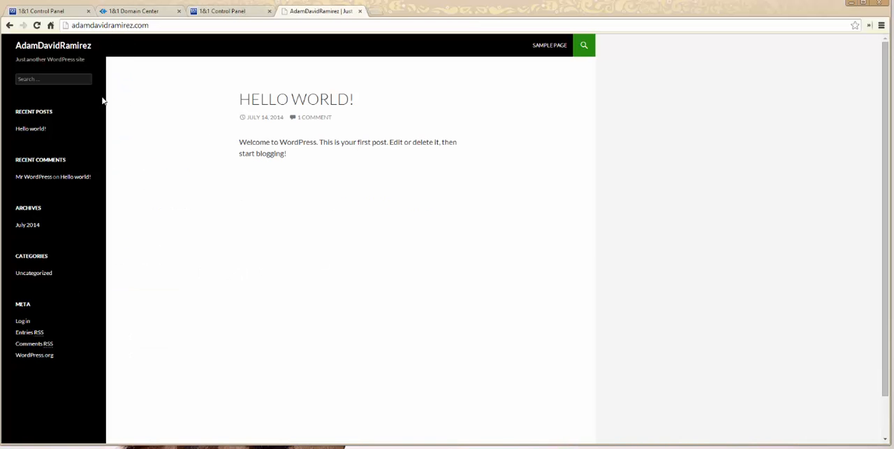
pyautogui.moveTo(50, 162)
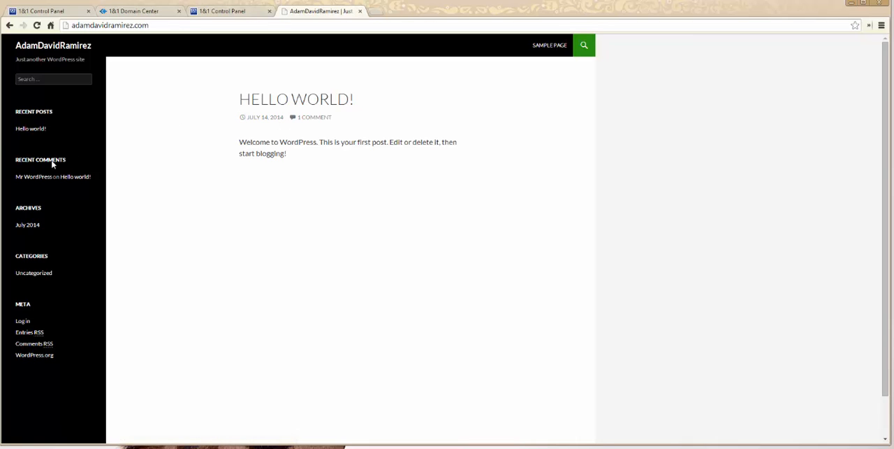
pyautogui.click(105, 25)
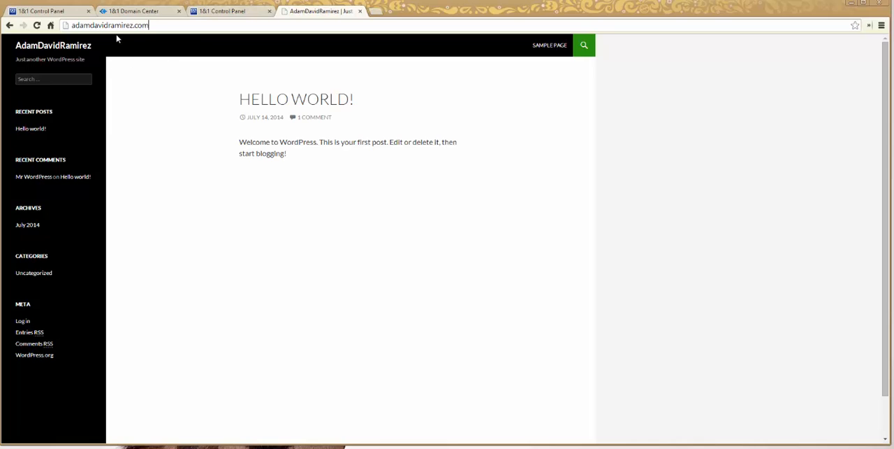
pyautogui.moveTo(266, 76)
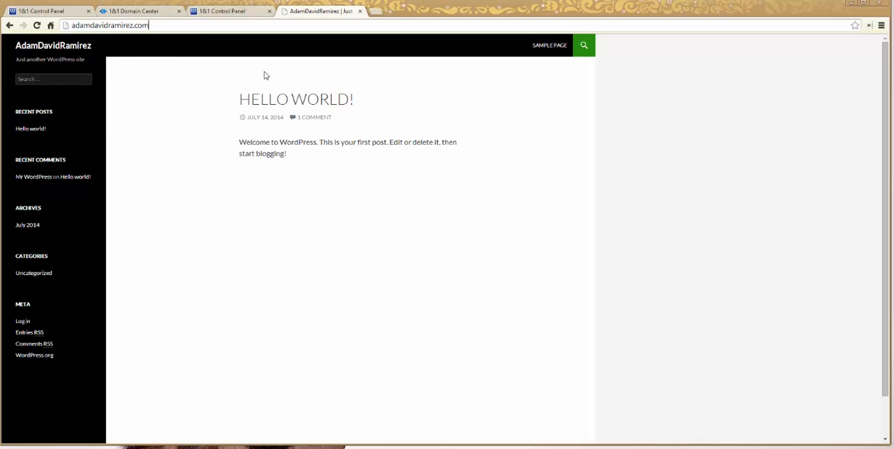
# - Navigate to adamdavidramirez.com/wp-login.php to show the WordPress login page
pyautogui.click(22, 320)
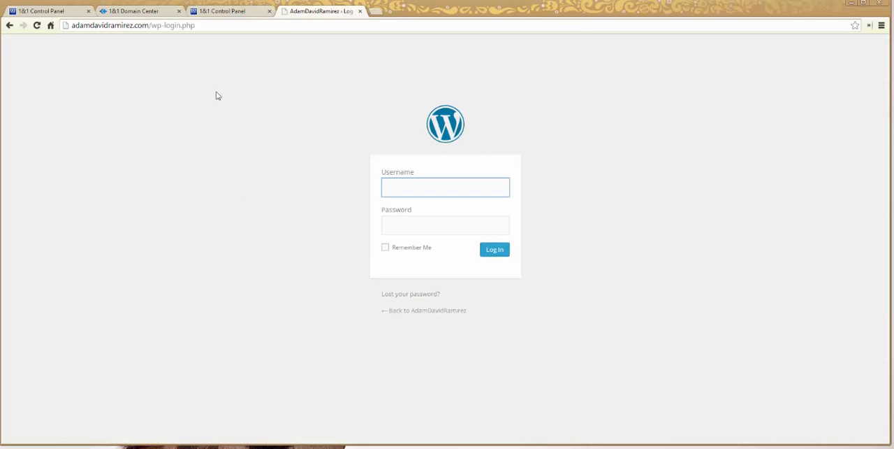
pyautogui.moveTo(202, 297)
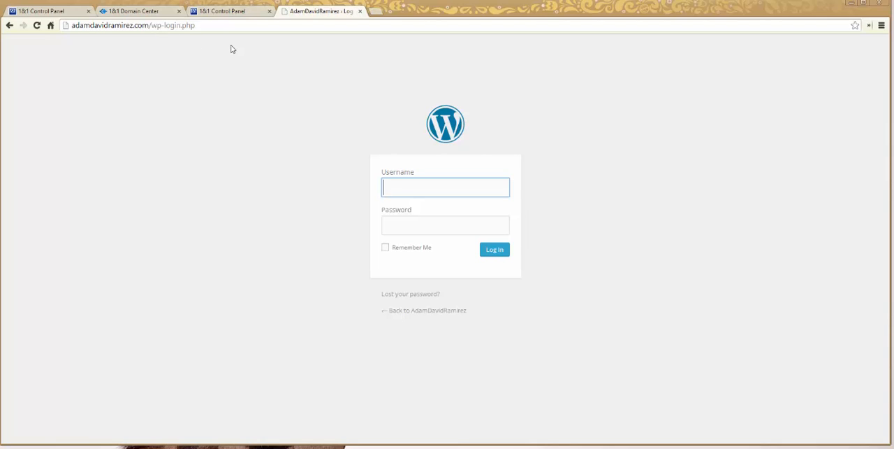
pyautogui.moveTo(130, 28)
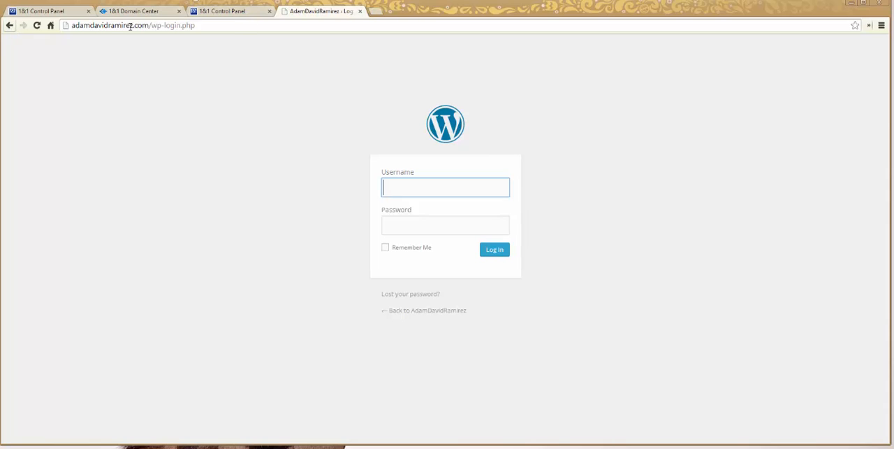
pyautogui.moveTo(137, 210)
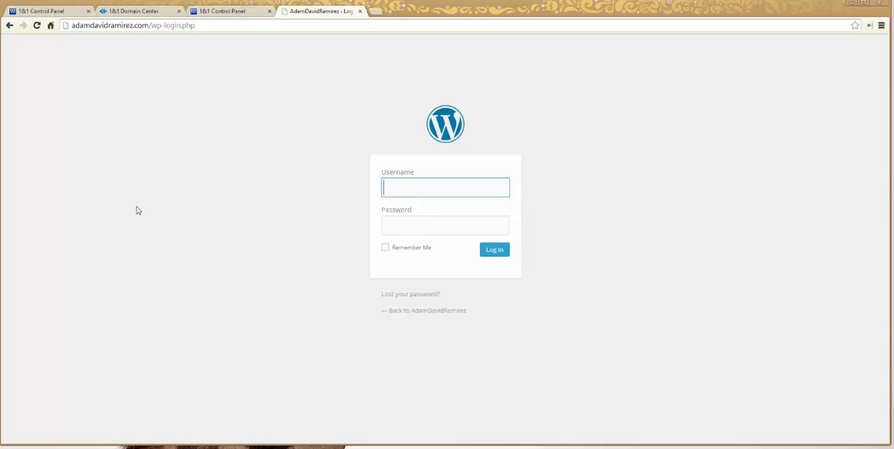
pyautogui.moveTo(221, 127)
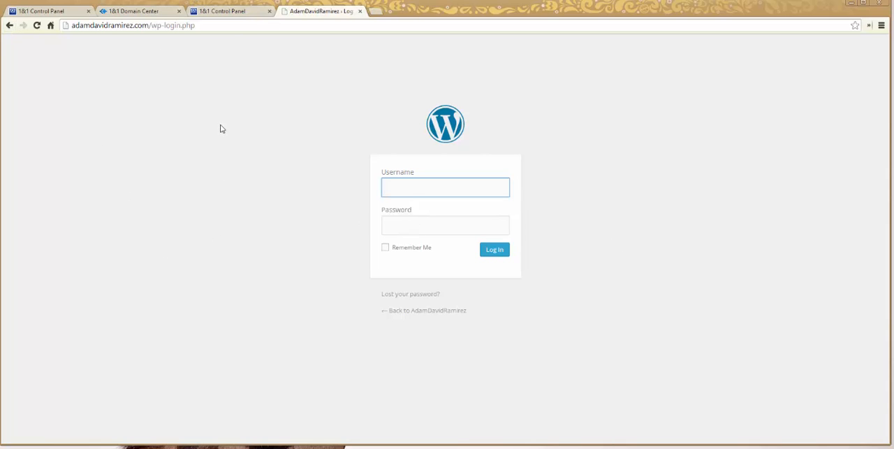